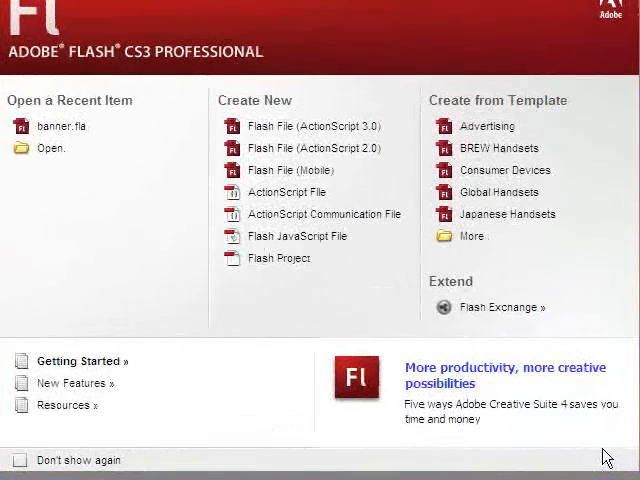
mouse_move(420, 168)
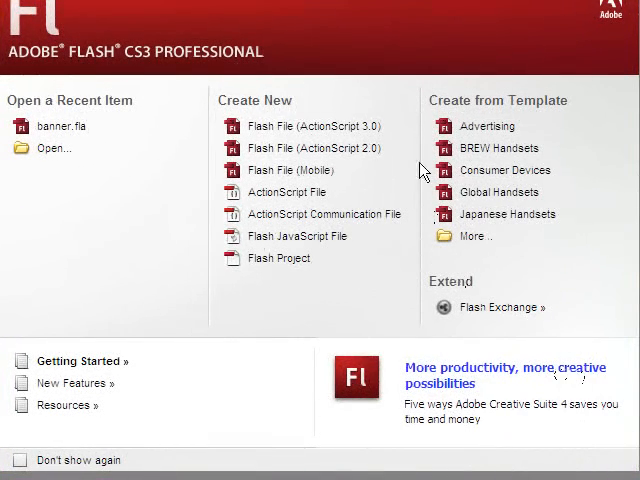
mouse_move(280, 133)
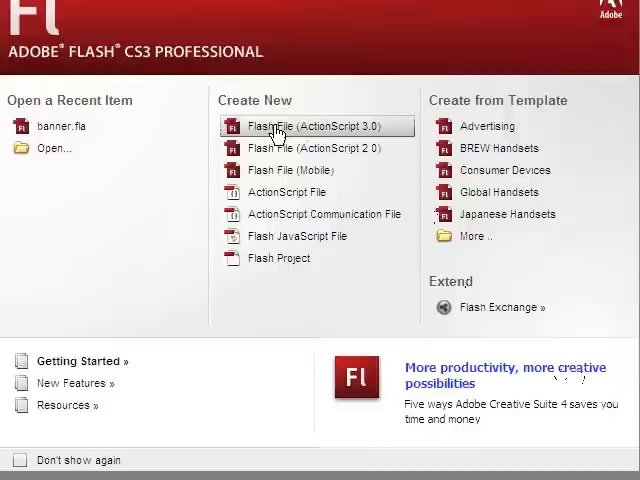
Step: Create a new Flash File (ActionScript 3.0) document from the start screen
click(315, 126)
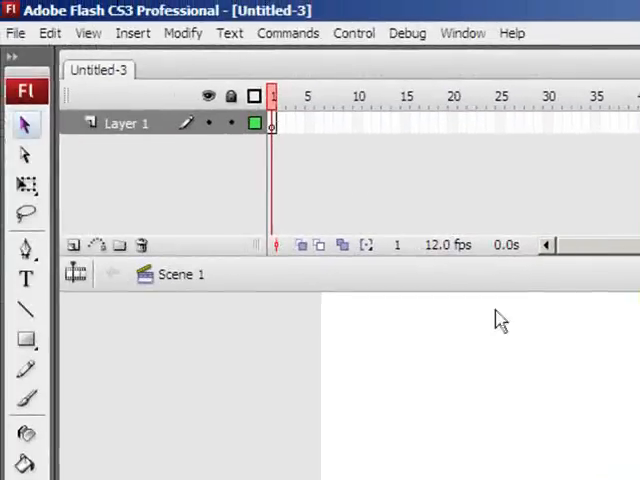
Step: Import cyclists_small.jpg and rugby_small.jpg using File > Import to Library
click(15, 32)
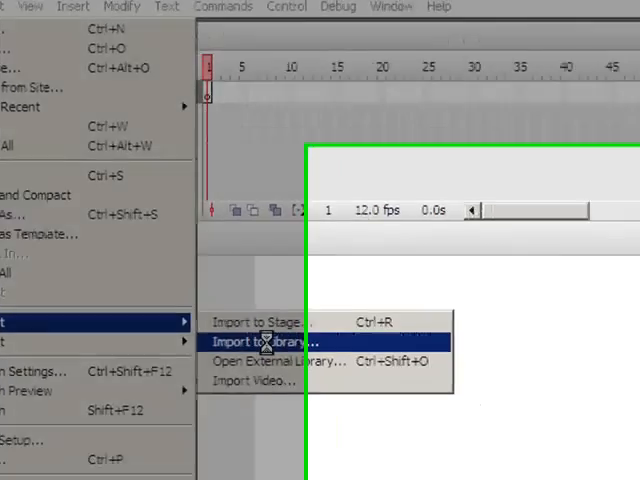
click(268, 341)
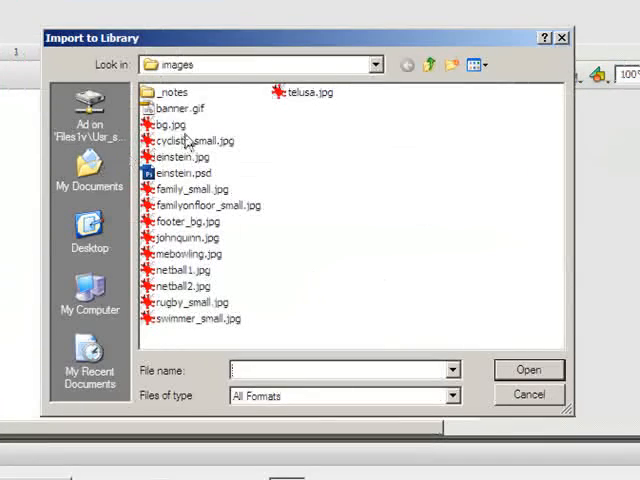
click(195, 140)
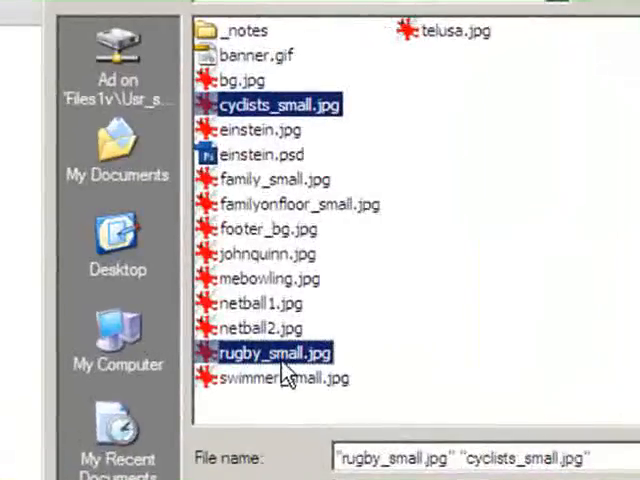
mouse_move(290, 368)
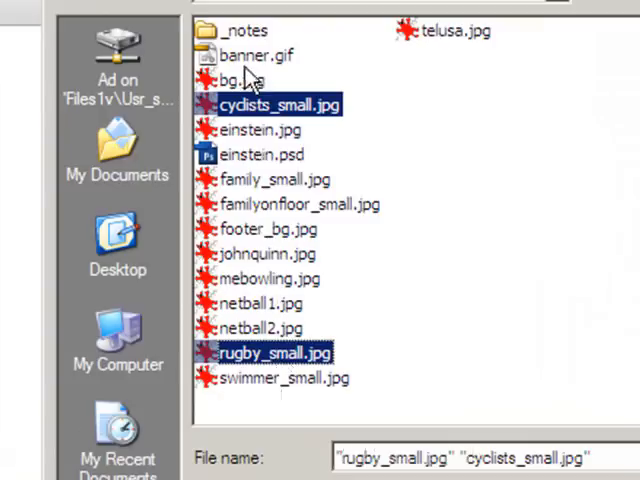
mouse_move(265, 108)
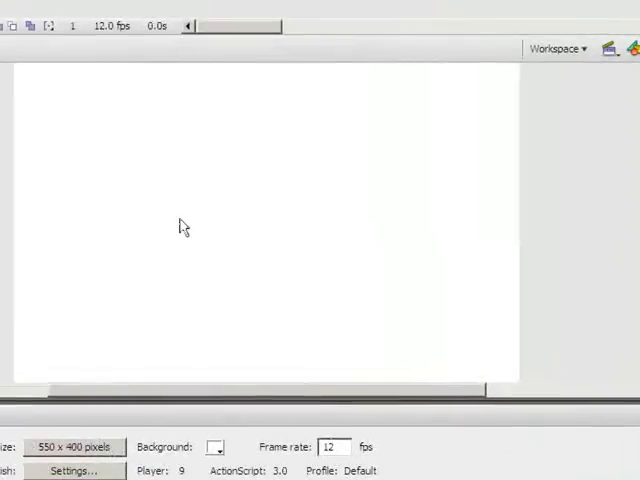
Step: Set the stage to 438 × 291 pixels in Document Properties
right_click(183, 225)
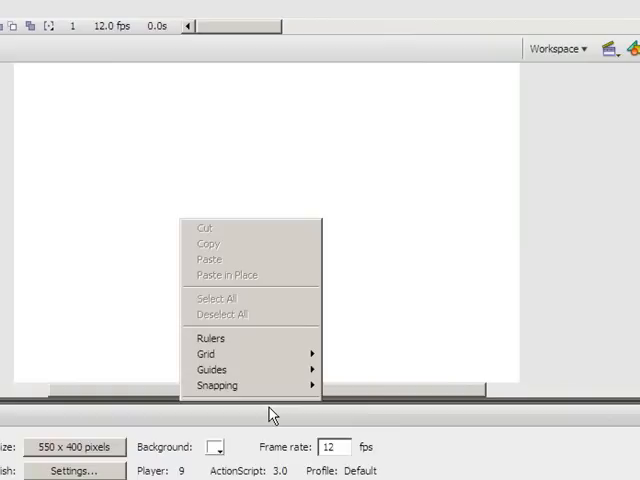
mouse_move(287, 221)
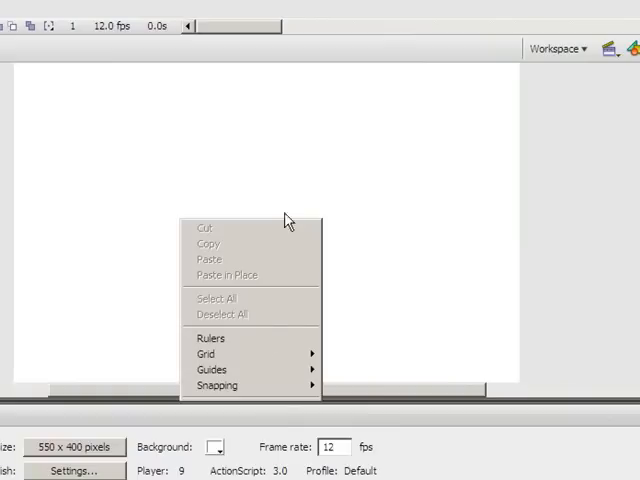
mouse_move(316, 203)
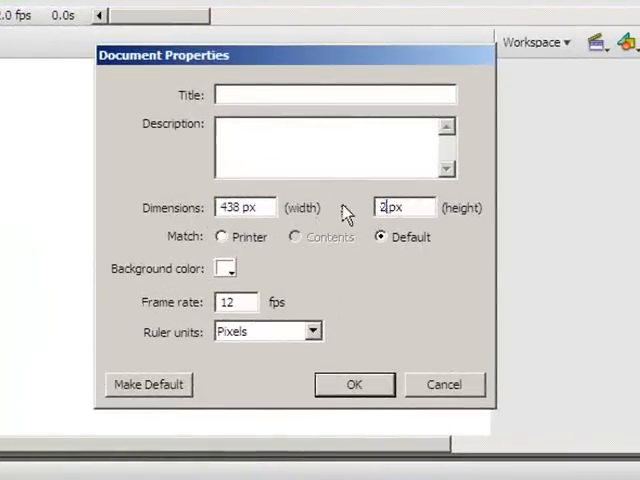
text(291)
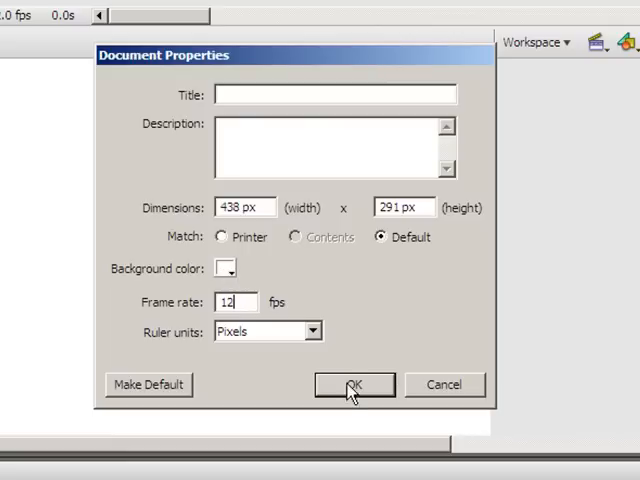
click(354, 384)
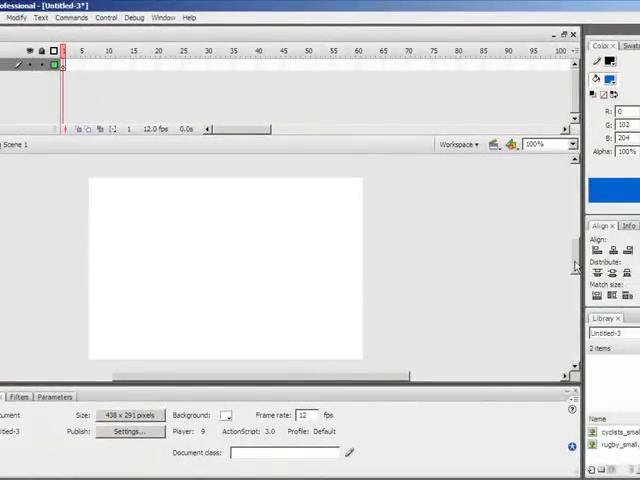
mouse_move(443, 261)
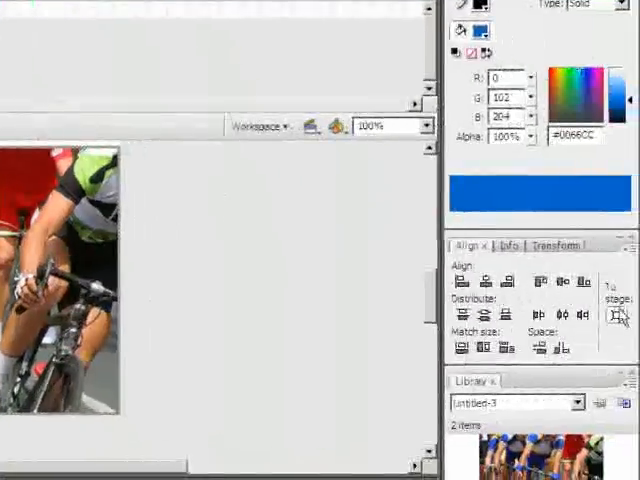
mouse_move(618, 316)
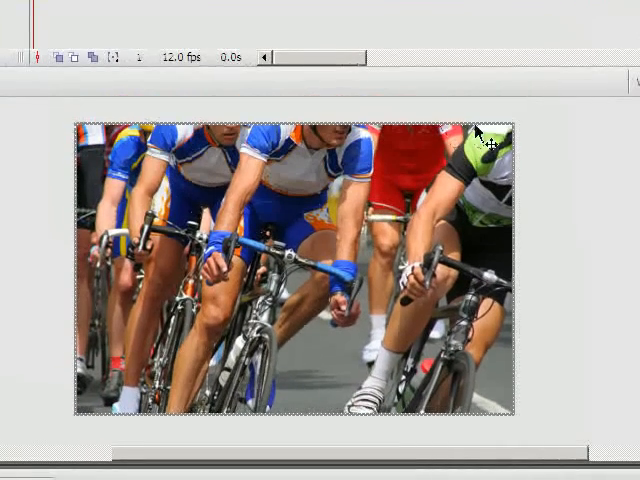
mouse_move(515, 185)
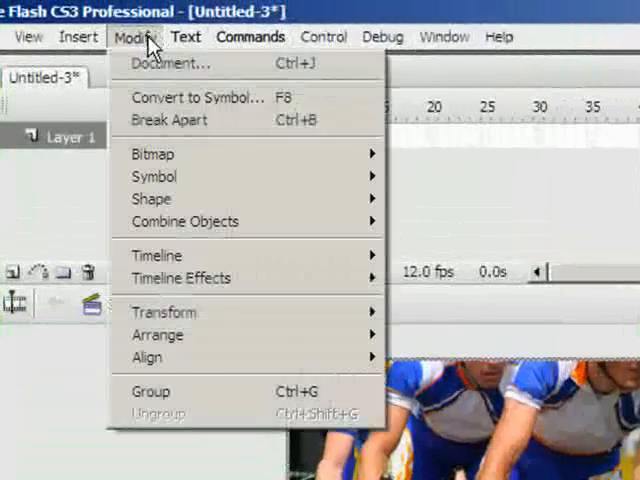
mouse_move(200, 97)
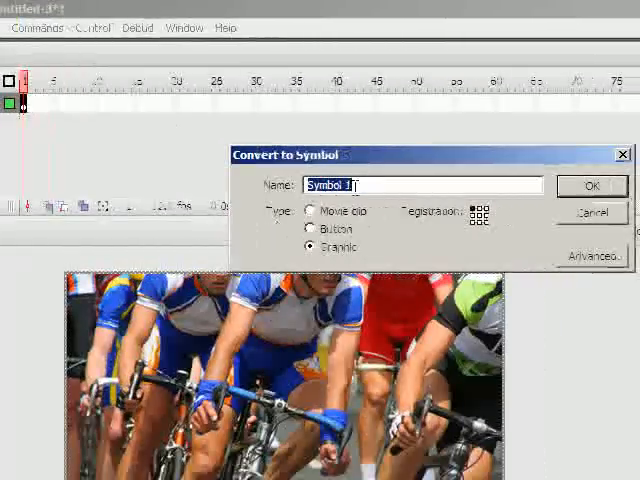
Step: Convert the cyclists photo to a Graphic symbol, entering the name 'cycling'
text(cycling)
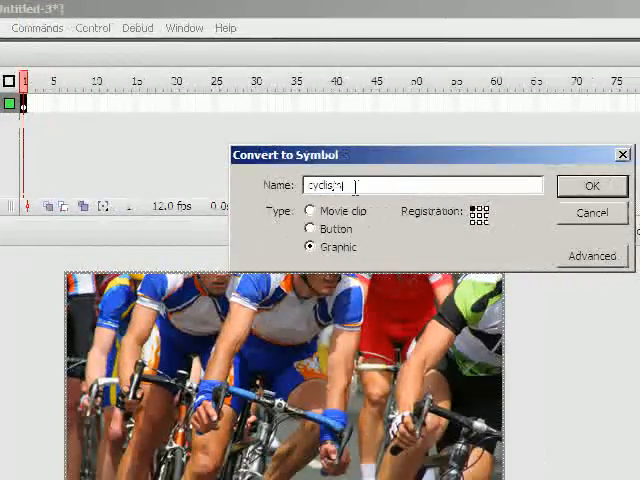
click(591, 186)
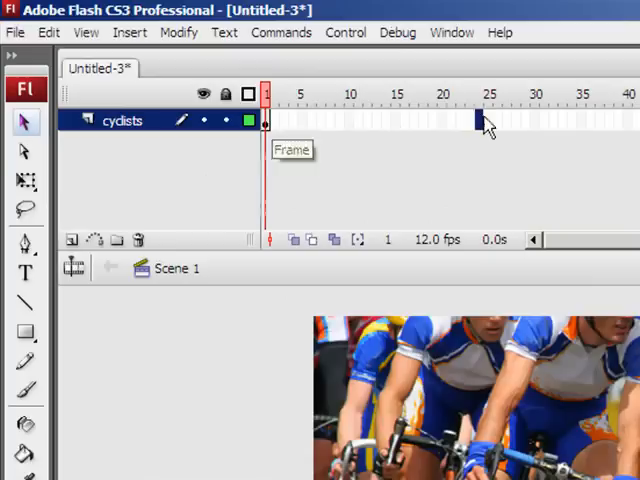
mouse_move(485, 125)
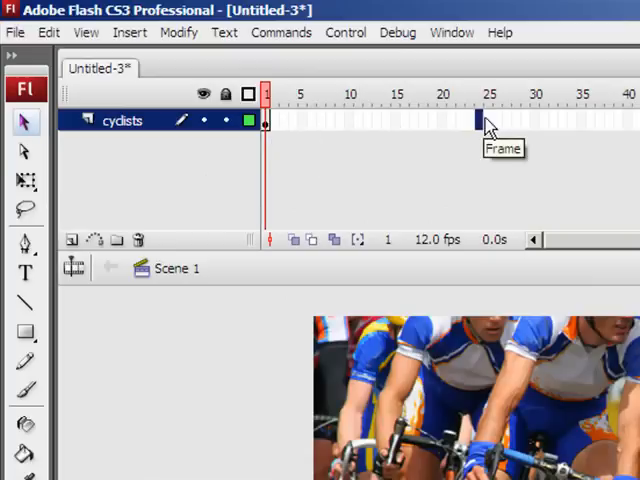
Step: Insert keyframes on the cyclists layer at frame 24 and frame 48
right_click(488, 120)
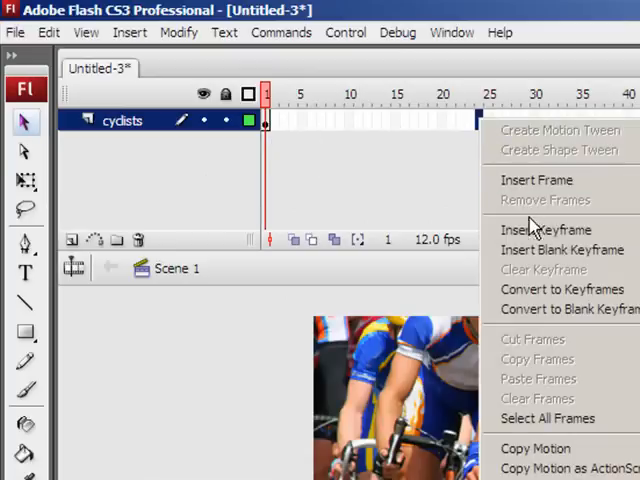
click(544, 229)
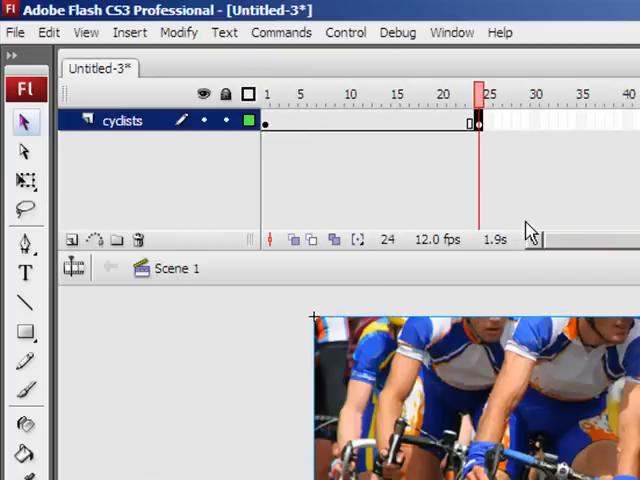
mouse_move(460, 115)
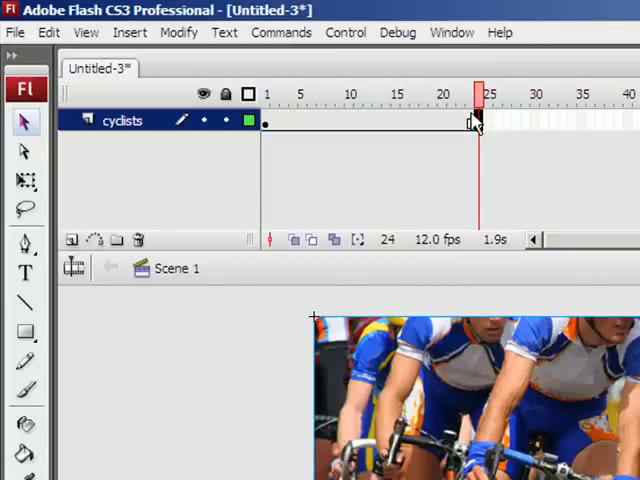
mouse_move(478, 130)
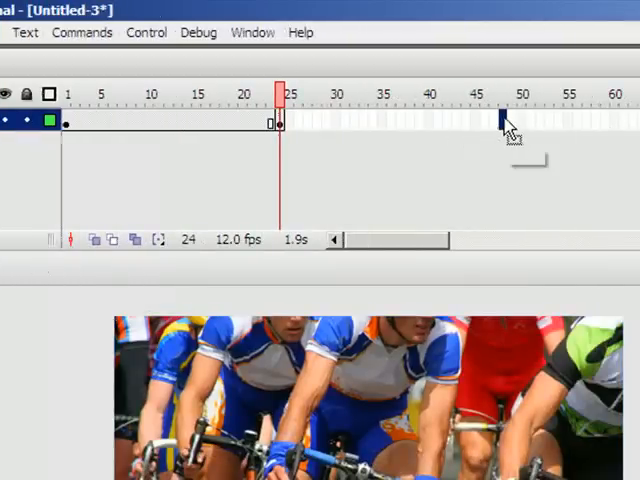
right_click(505, 120)
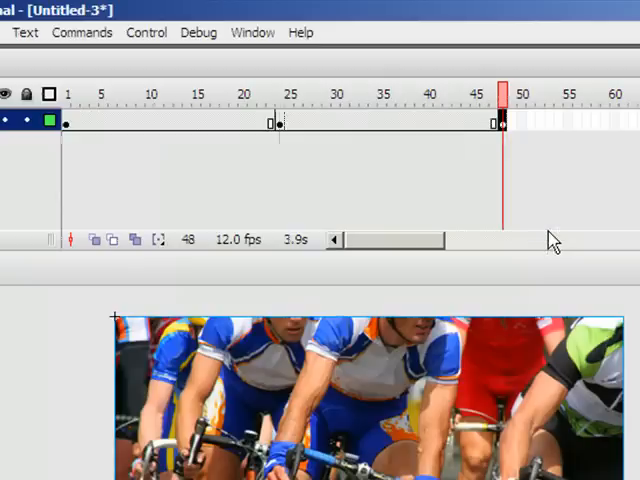
mouse_move(505, 135)
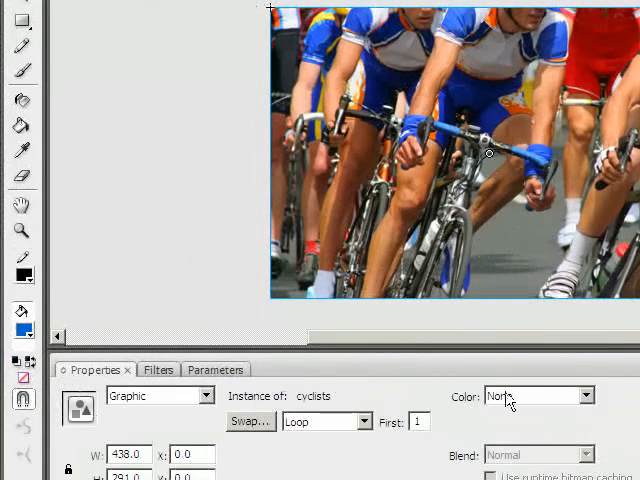
Step: Fade out the cyclists instance and motion-tween frames 24 to 48
click(583, 396)
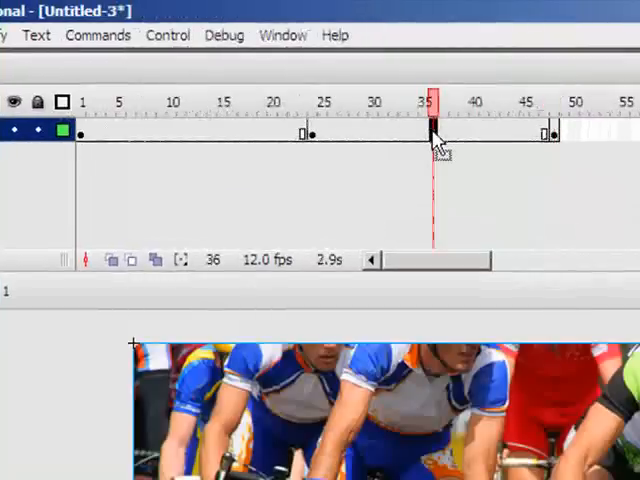
right_click(435, 135)
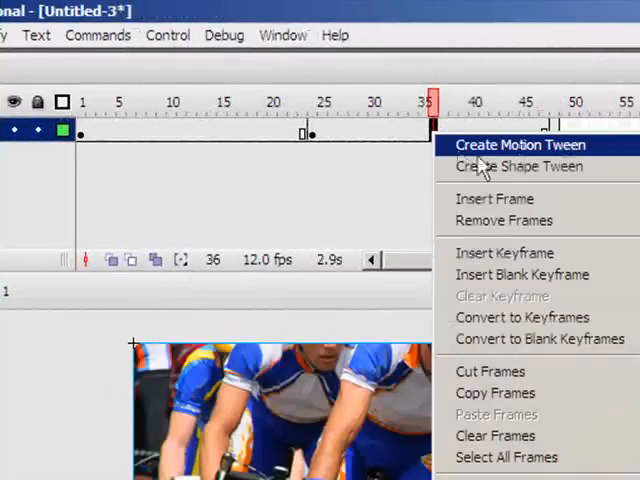
mouse_move(497, 158)
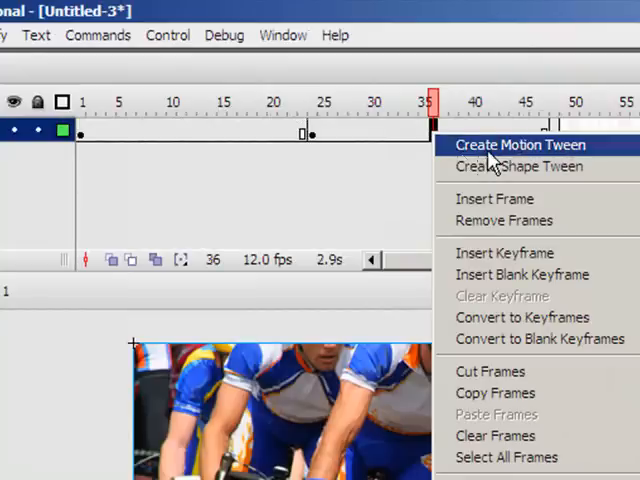
click(519, 145)
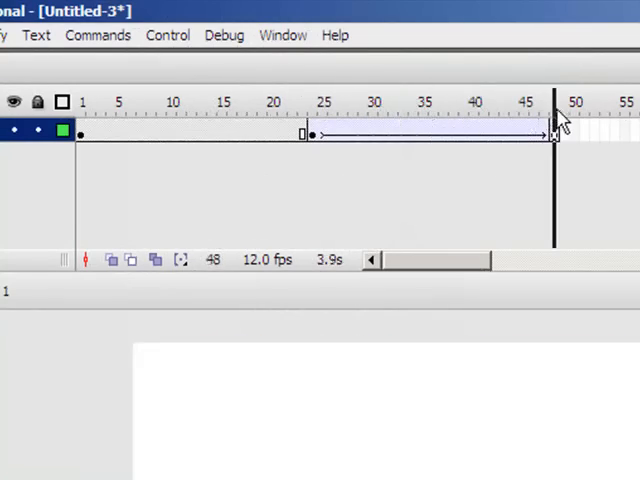
click(84, 101)
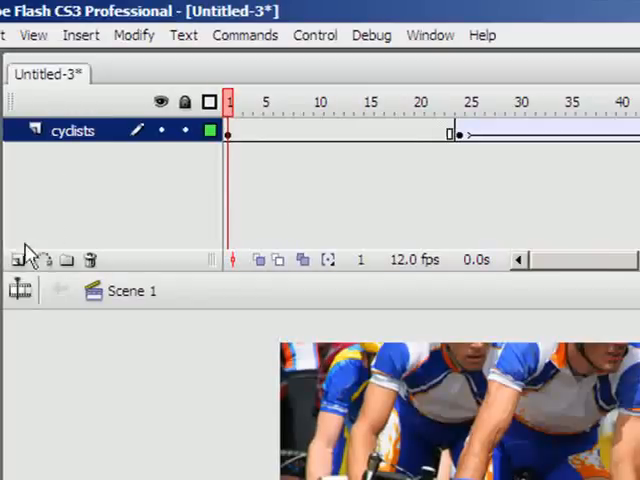
Step: Add a layer above cyclists, rename it 'rugby', and select its frame 24
click(20, 259)
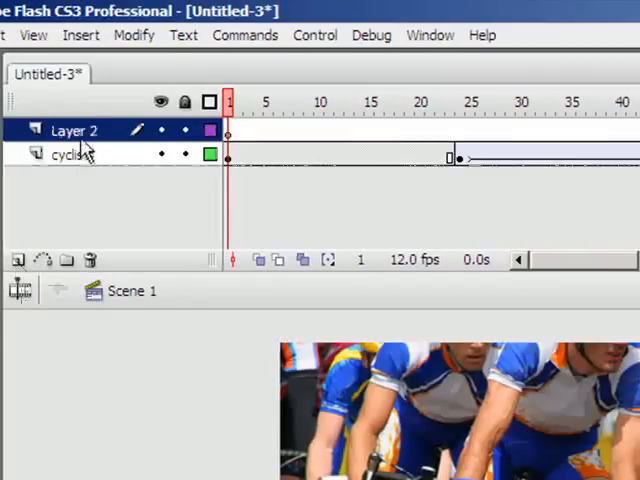
double_click(72, 130)
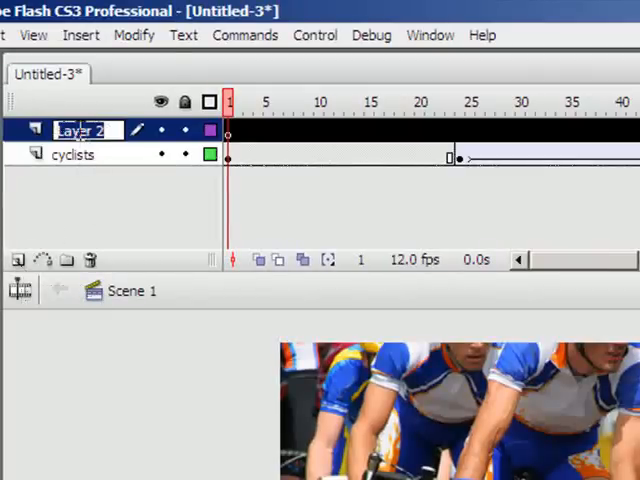
text(rugby)
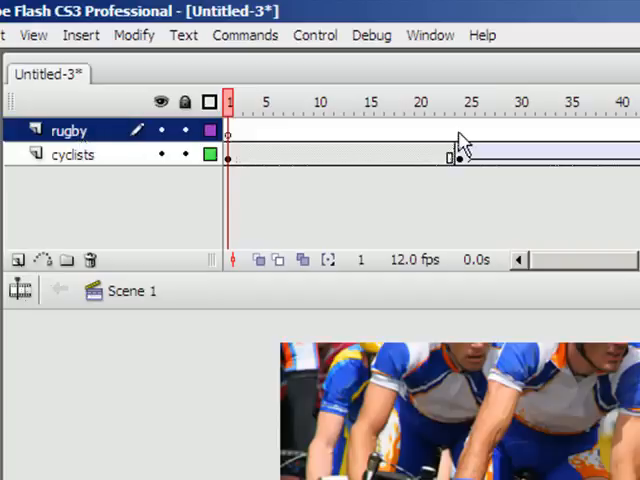
click(459, 101)
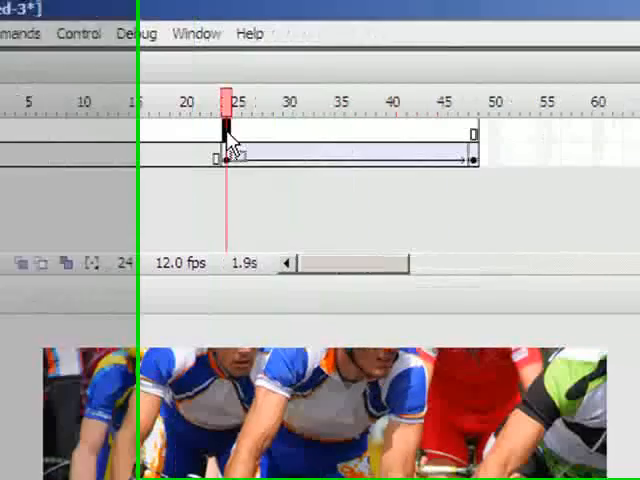
Step: Insert a keyframe at frame 24 on the rugby layer
right_click(230, 150)
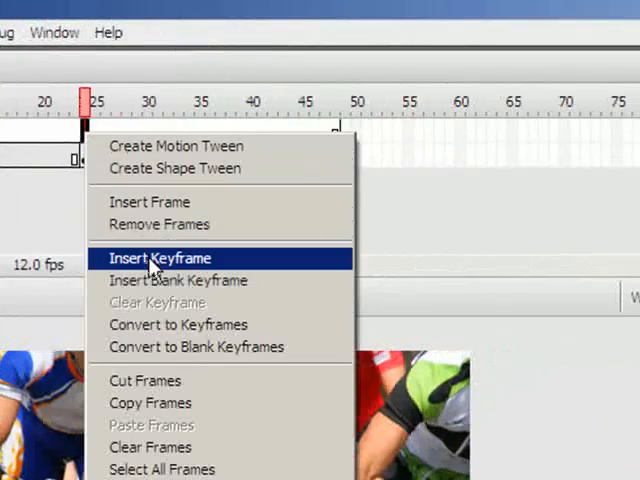
click(163, 258)
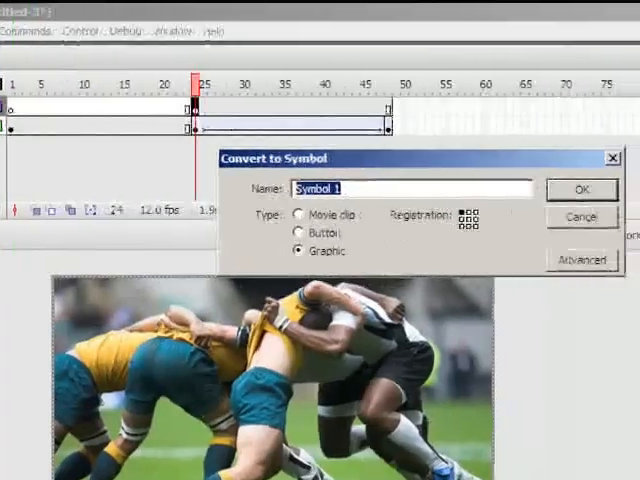
Step: Name the rugby photo's Graphic symbol 'rugby' and confirm the conversion
text(rugby)
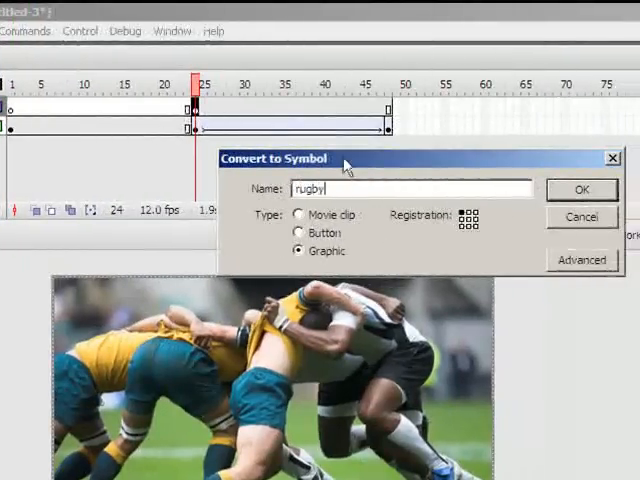
click(582, 189)
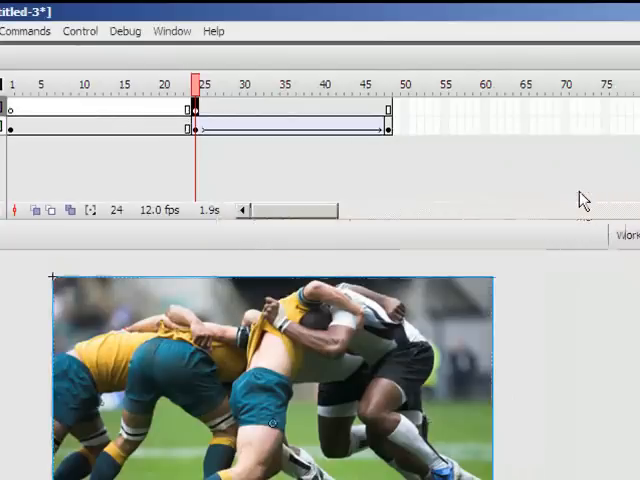
mouse_move(388, 115)
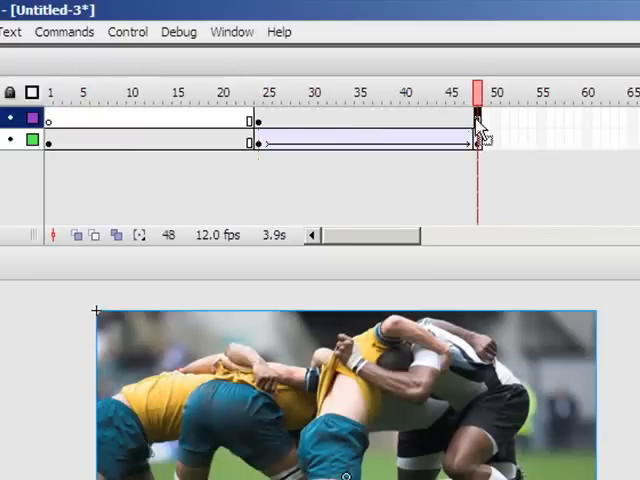
Step: Insert a frame at frame 48 on the rugby layer to extend it
right_click(478, 130)
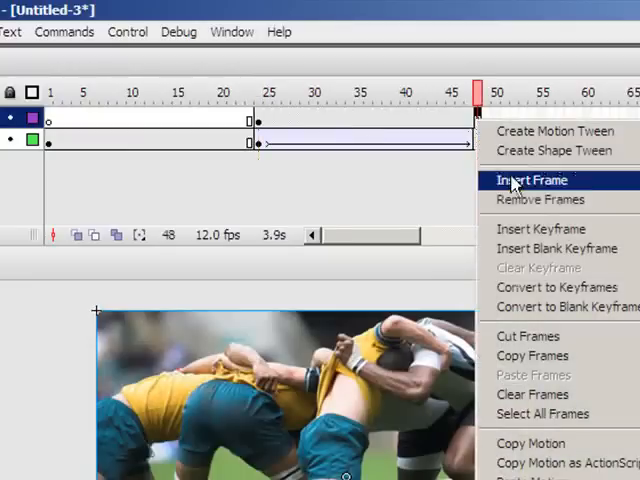
click(531, 180)
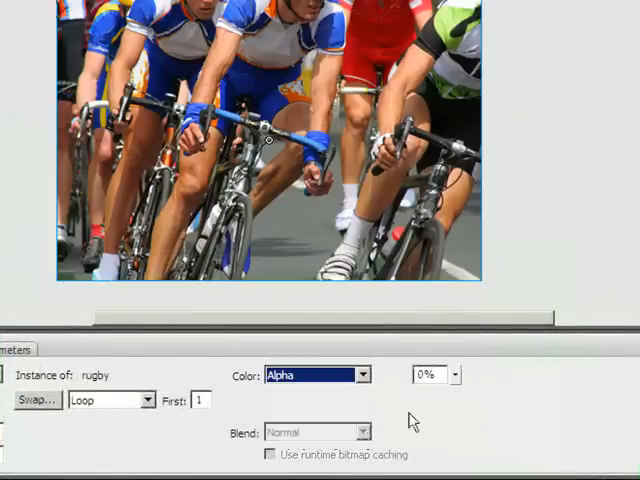
mouse_move(462, 396)
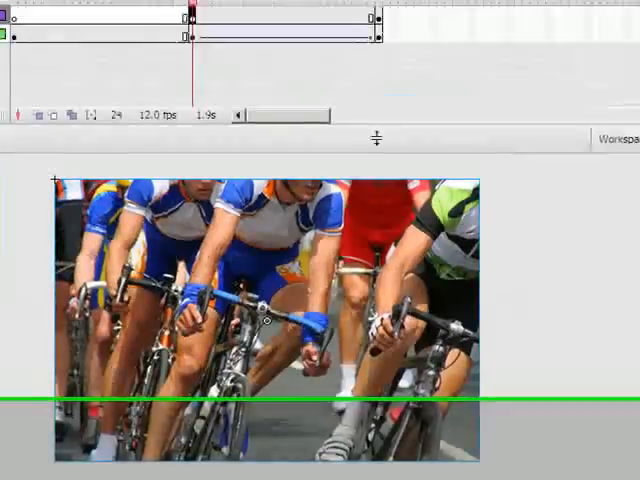
Step: Open the frame context menu inside the rugby layer's span at frame 33
right_click(265, 123)
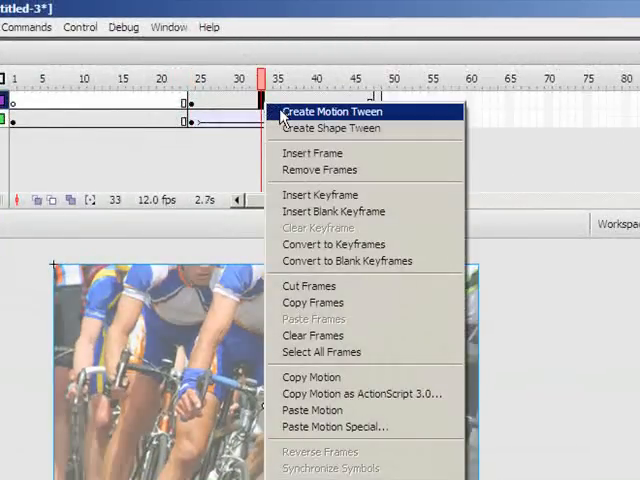
Step: Apply Create Motion Tween to the rugby layer and check the fade at frame 48
click(330, 111)
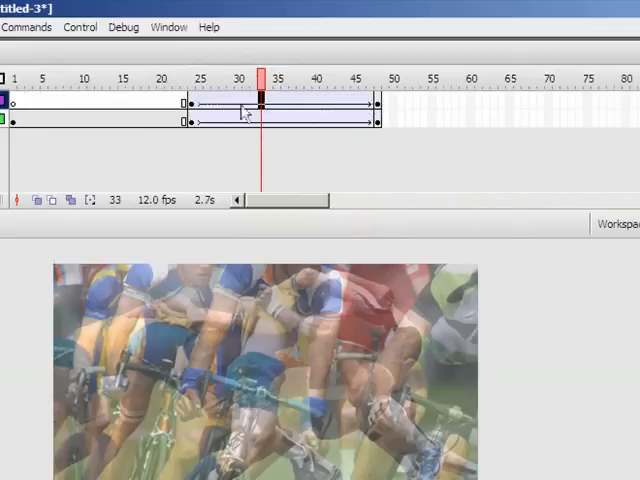
click(196, 79)
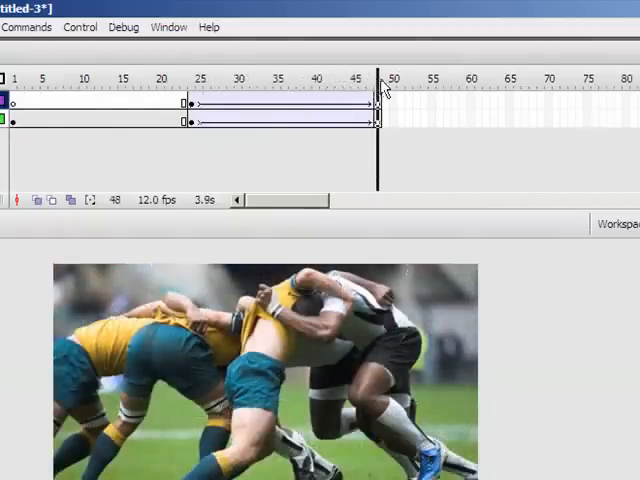
click(13, 77)
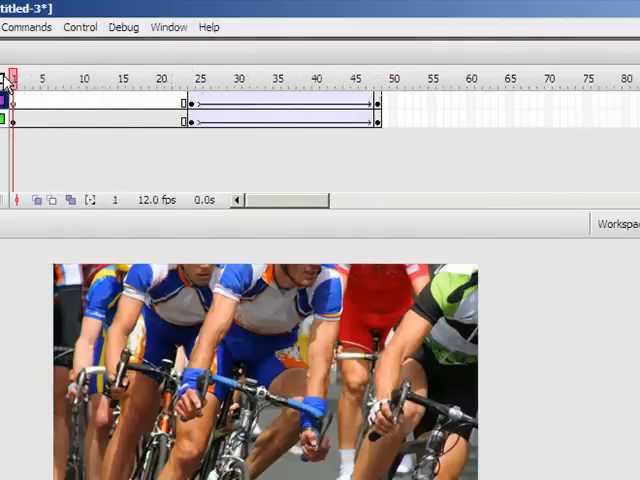
mouse_move(13, 91)
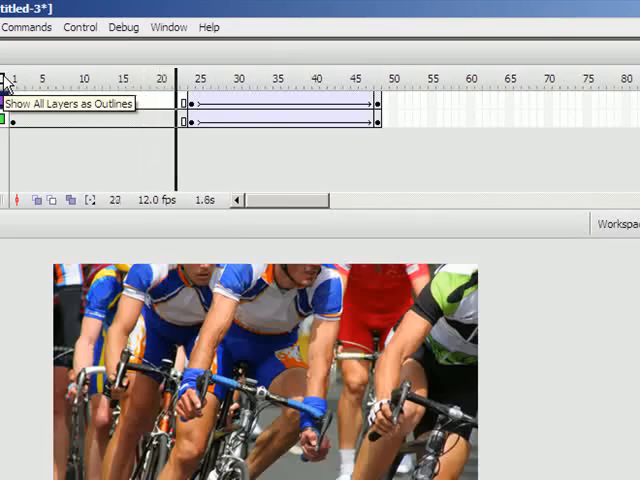
click(355, 78)
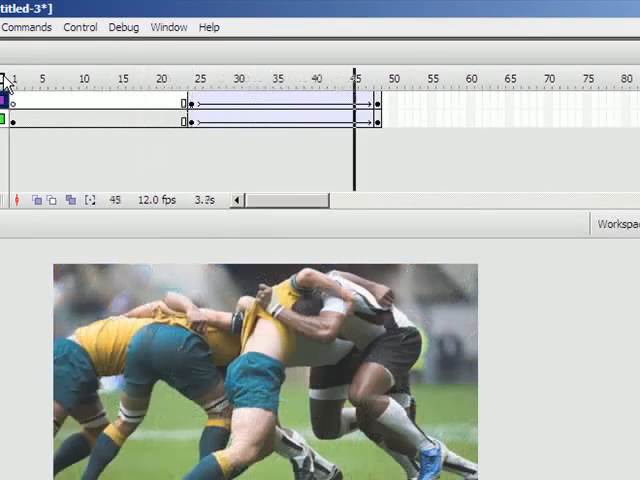
click(381, 78)
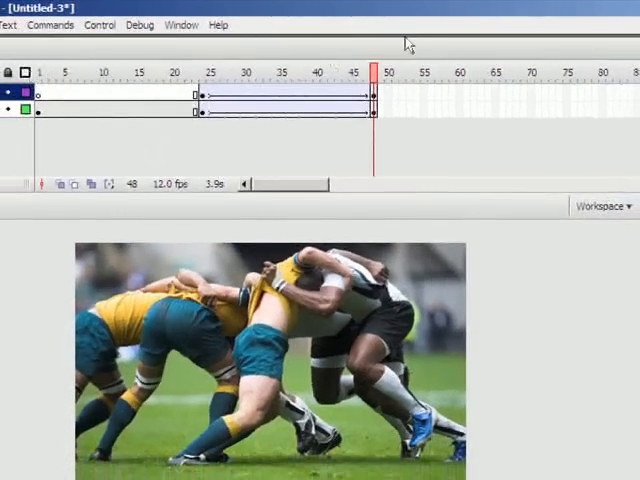
mouse_move(551, 104)
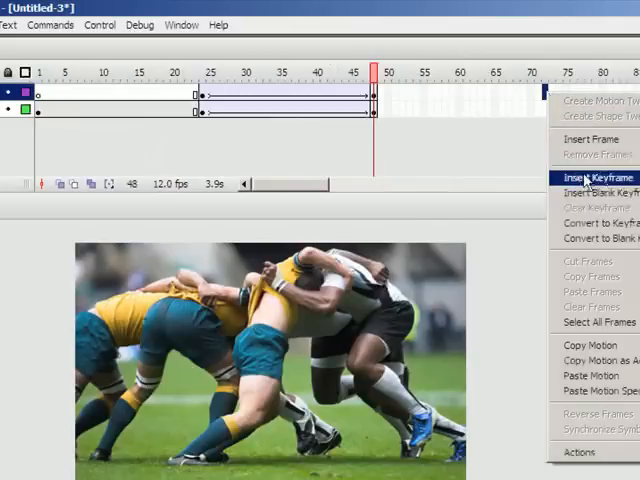
Step: Insert a keyframe at frame 72 on the rugby layer
click(594, 177)
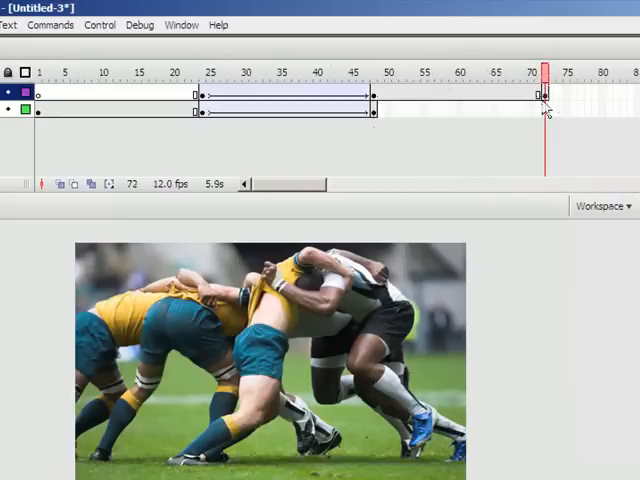
mouse_move(510, 95)
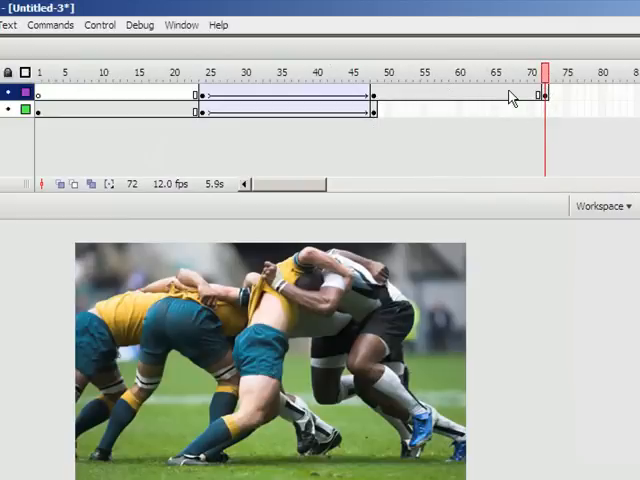